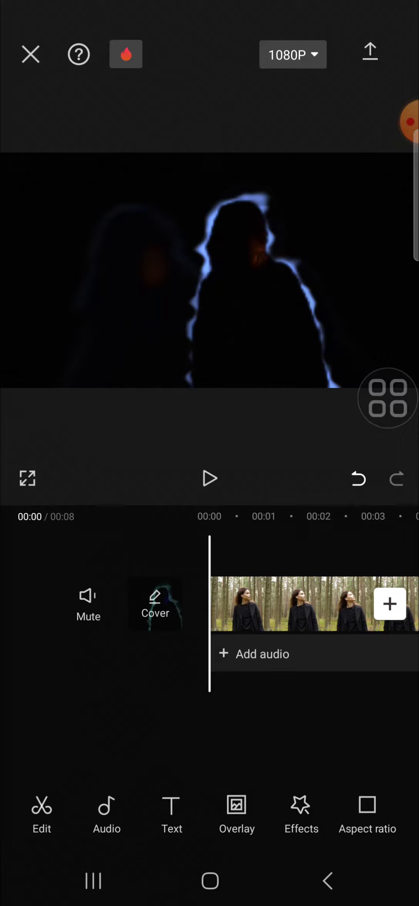
Step: Open the video effects library from the Effects toolbar
left_click(387, 397)
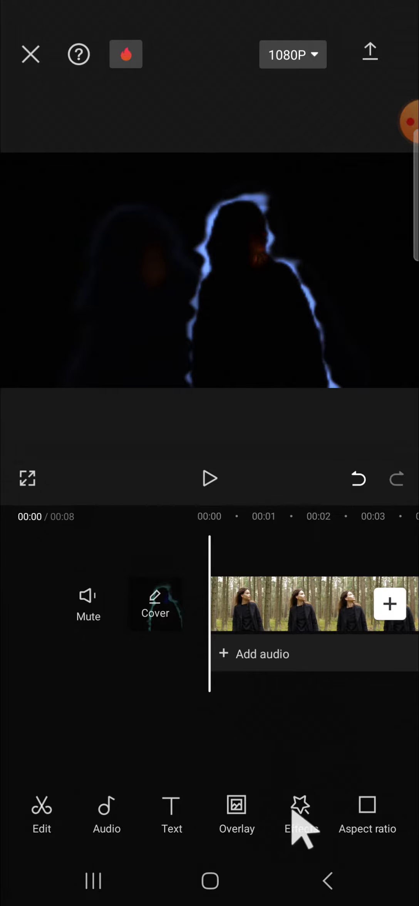
left_click(300, 814)
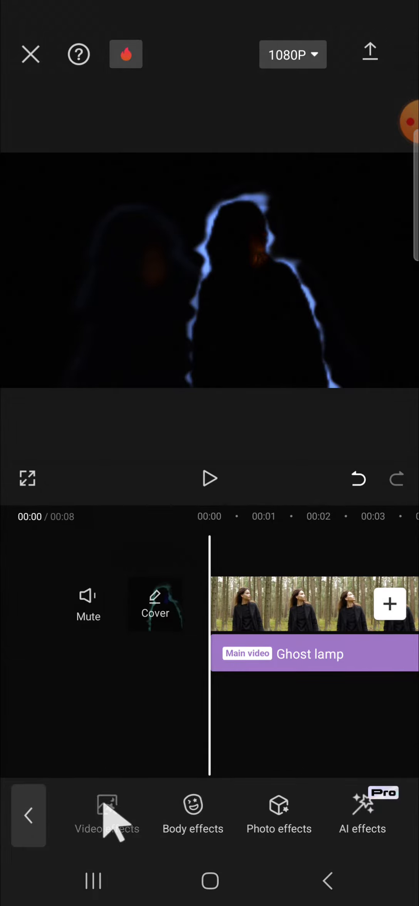
left_click(106, 814)
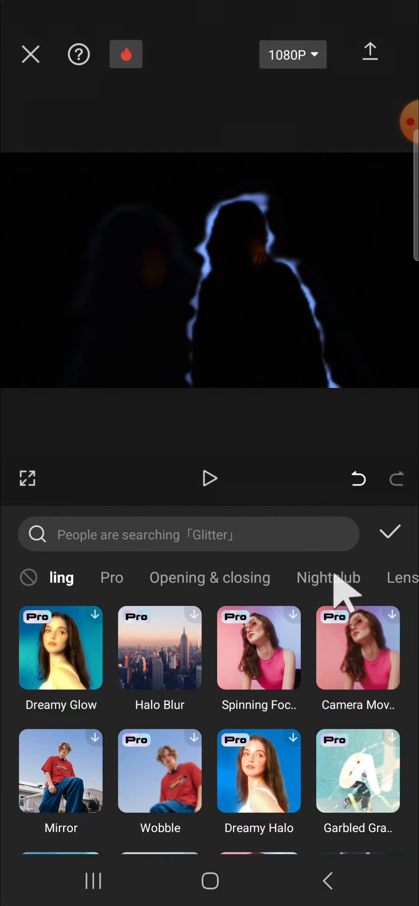
Step: Apply the Shake effect from the Nightclub category to the clip
left_click(328, 577)
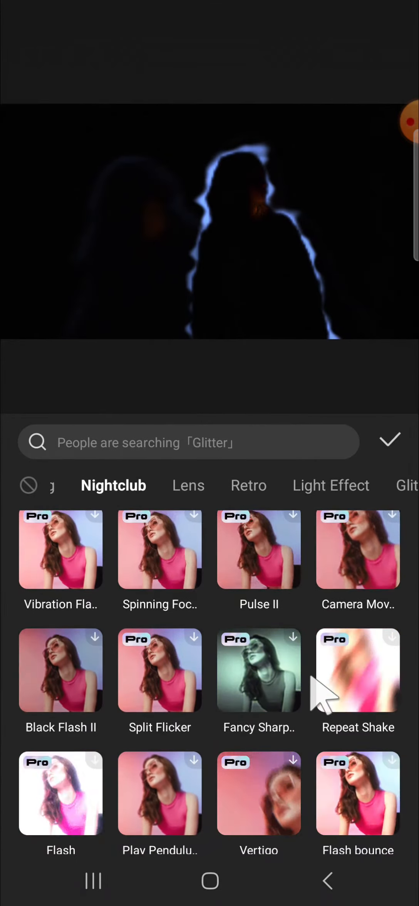
scroll("down", 3)
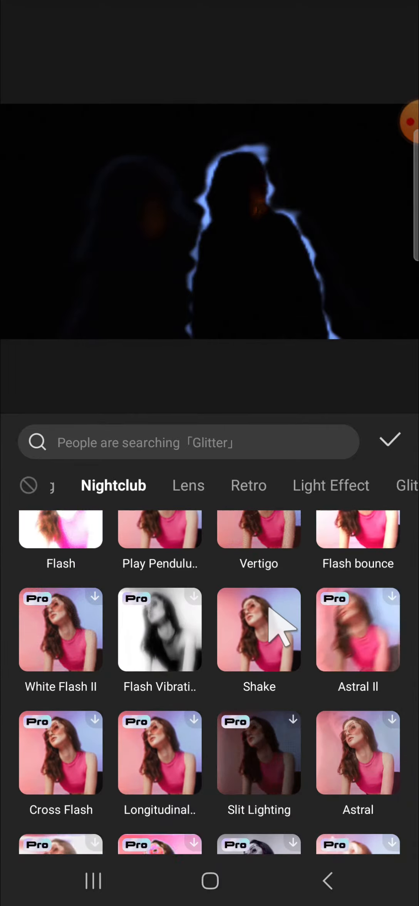
left_click(258, 630)
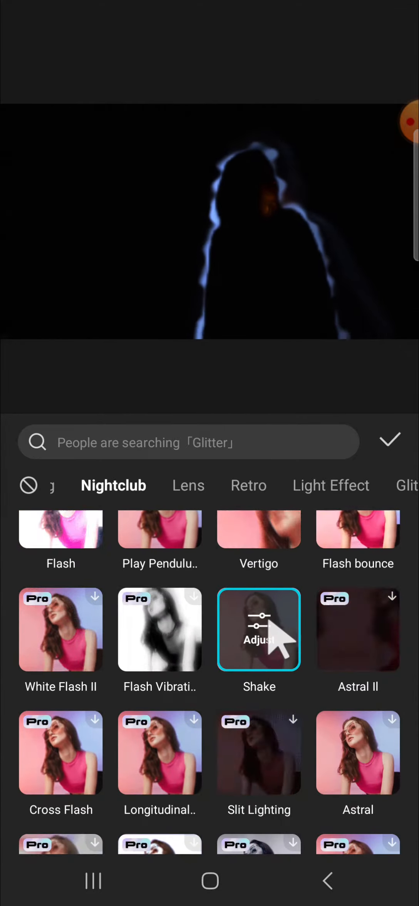
Step: Adjust Shake, raising both Speed and Intensity sliders to 100
left_click(258, 629)
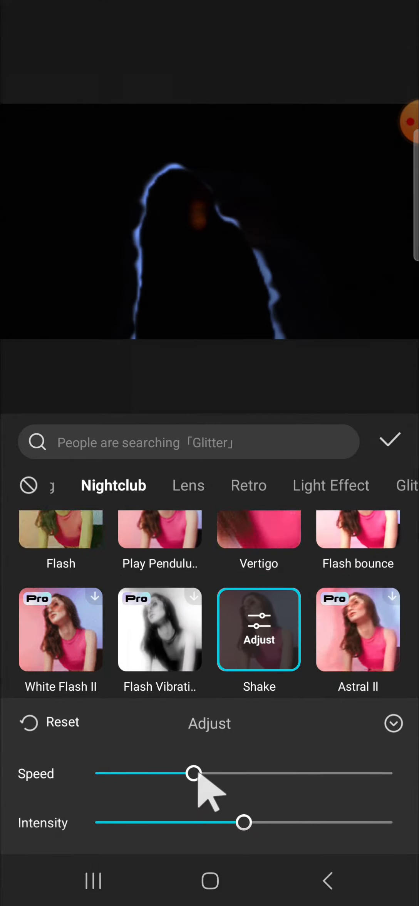
left_click_drag(194, 773, 392, 773)
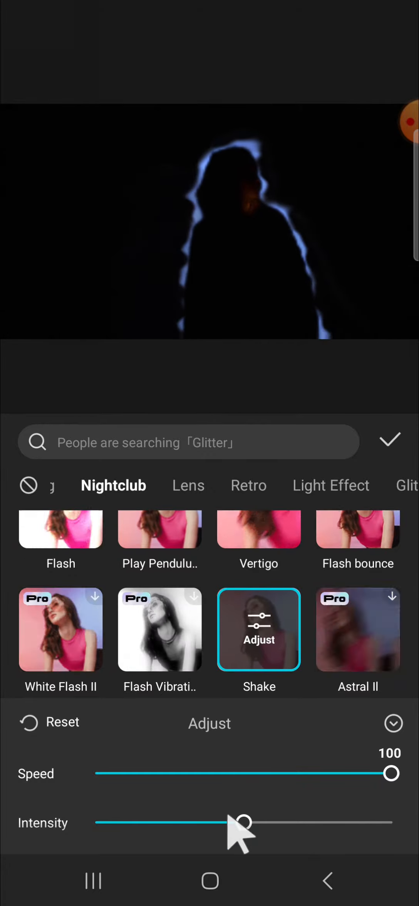
left_click_drag(242, 822, 392, 822)
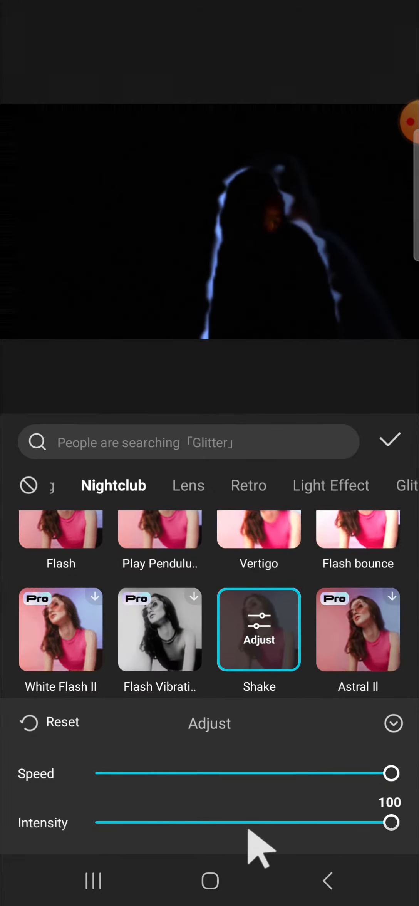
mouse_move(321, 751)
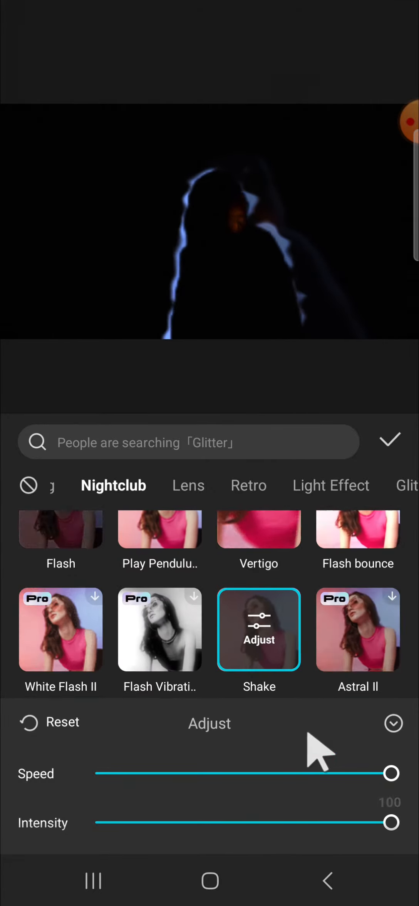
Step: Confirm the Shake effect and play the clip to preview the shaking
left_click(389, 440)
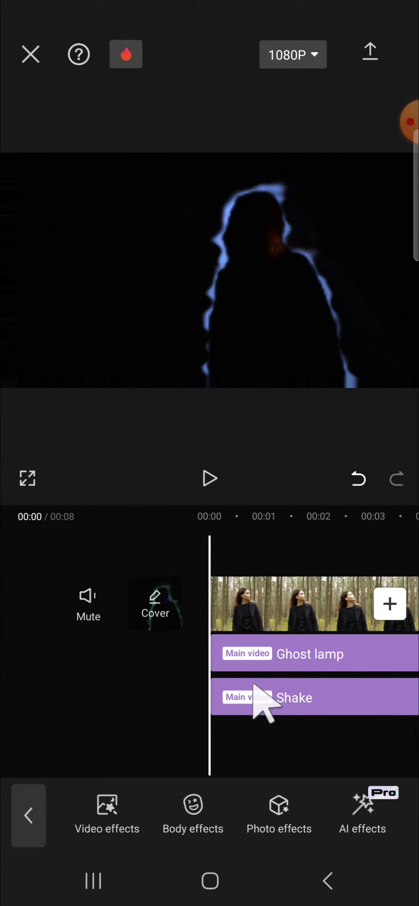
left_click(209, 478)
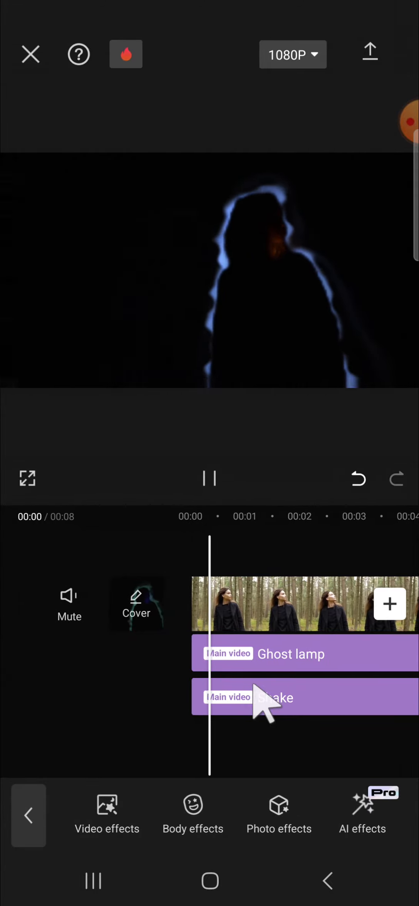